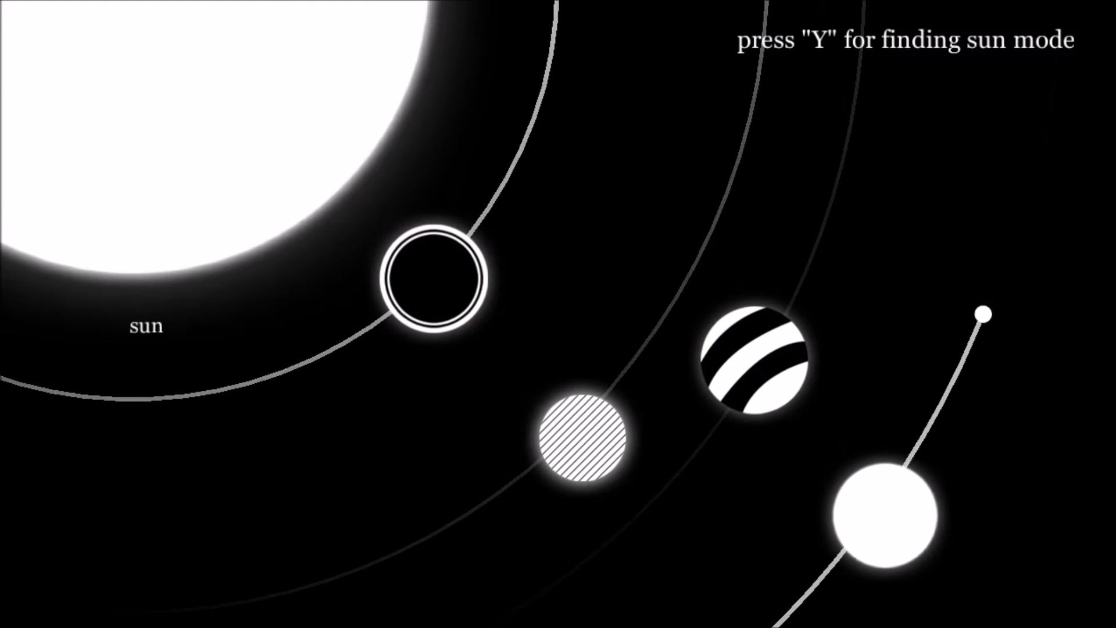
Step: Press Y to fly from the sun scene into the starfield level with the comet
{"action": "key", "text": "y"}
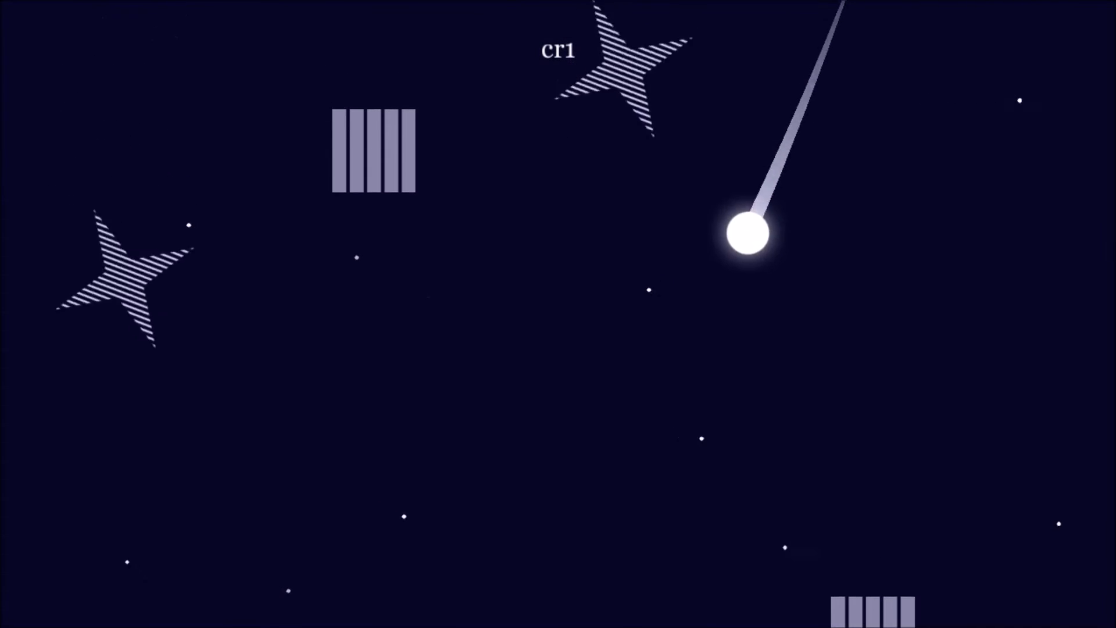